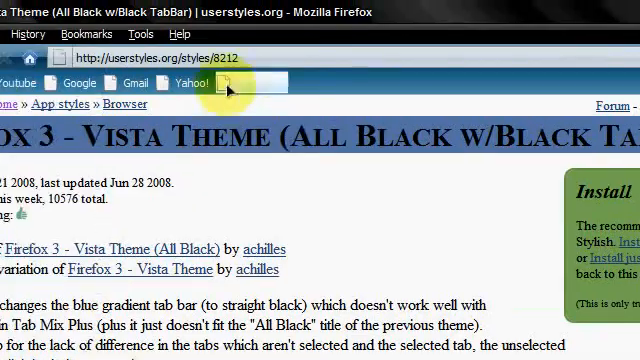
- Scroll the userstyles.org Vista black theme page down past the description to the screenshot
scroll("down", 3)
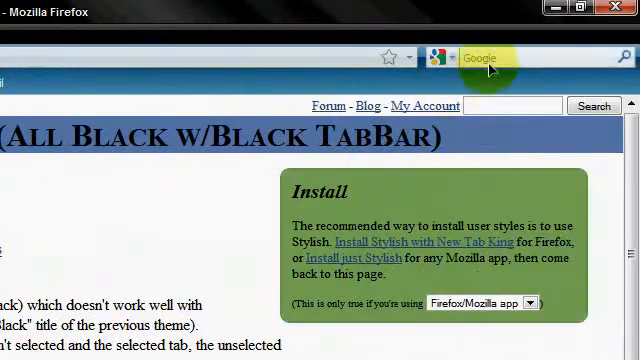
scroll("down", 3)
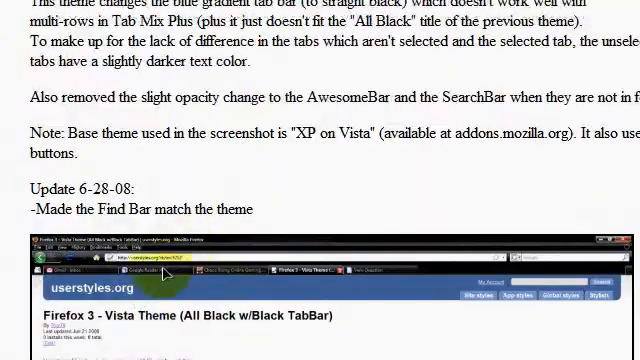
scroll("down", 3)
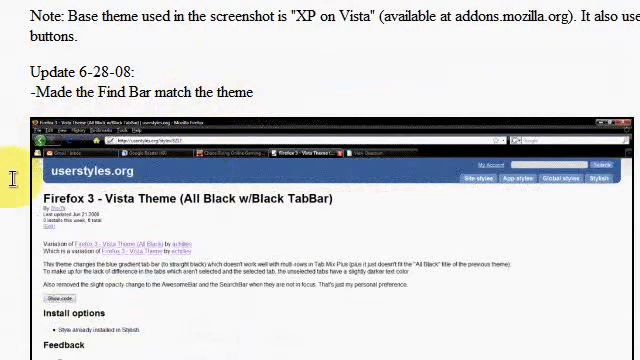
scroll("down", 3)
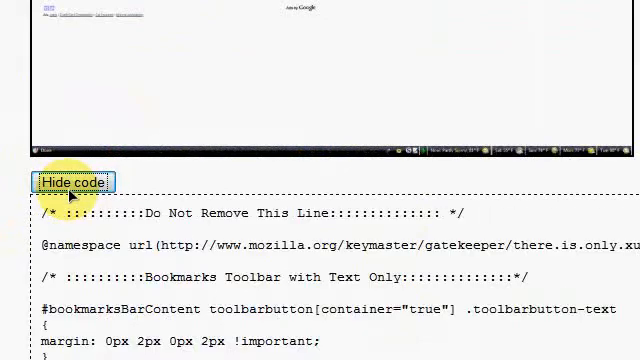
- Review the expanded CSS code and bring up the context menu to copy the selection
scroll("down", 3)
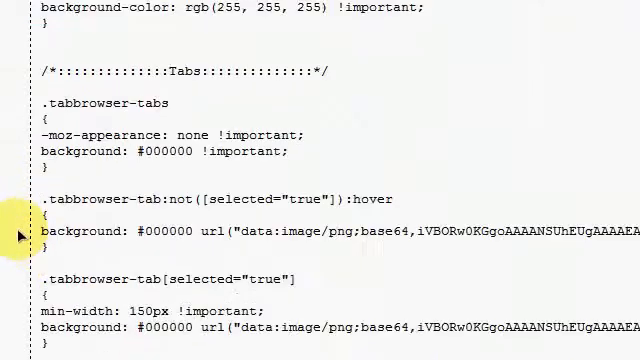
scroll("down", 3)
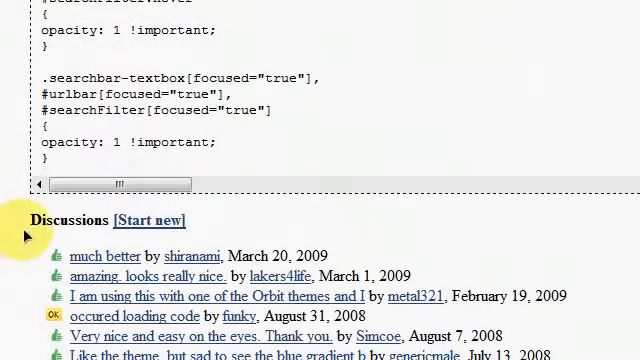
mouse_move(272, 168)
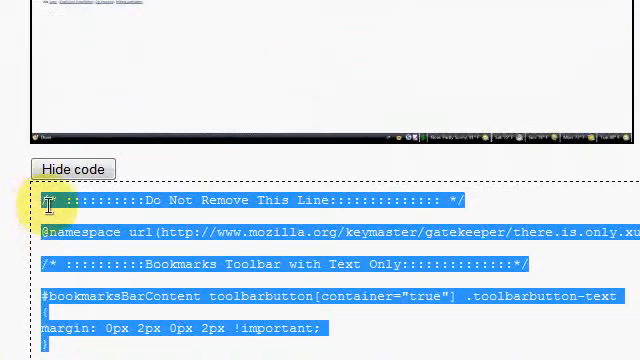
right_click(50, 204)
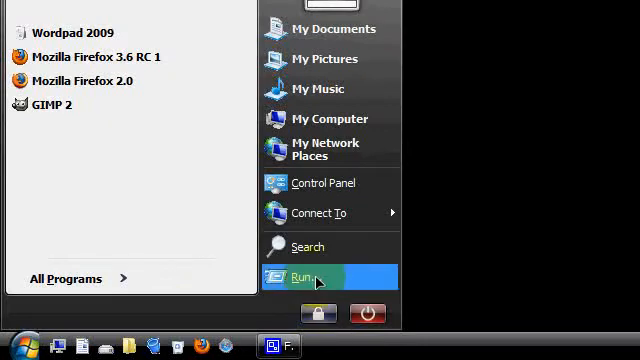
- Run %appdata% from Start > Run to open the Application Data folder
left_click(308, 276)
type("%appdata%")
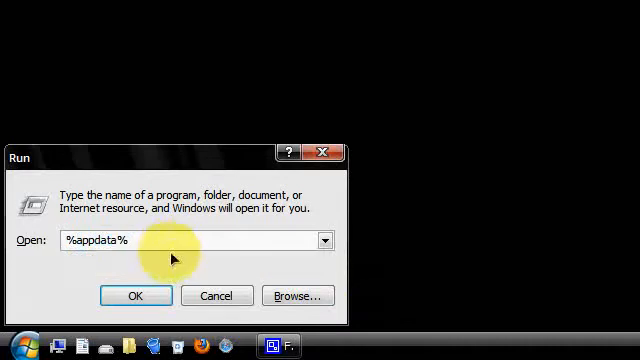
left_click(136, 296)
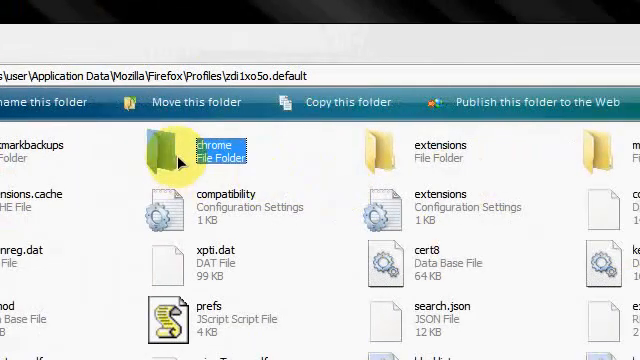
- In the profile's chrome folder, rename userChrome-example.css to userChrome.css
double_click(176, 150)
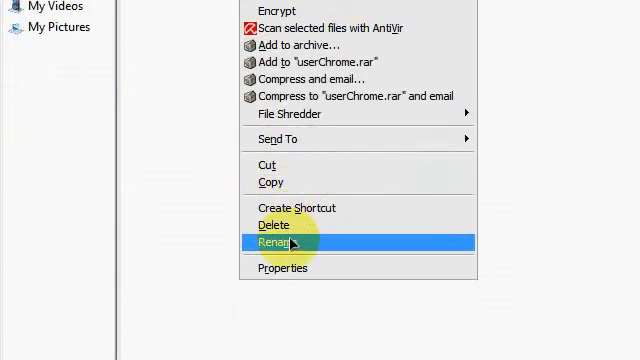
left_click(272, 244)
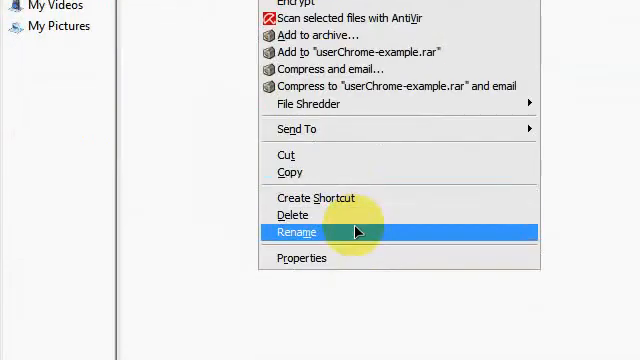
left_click(296, 232)
type("userChrome")
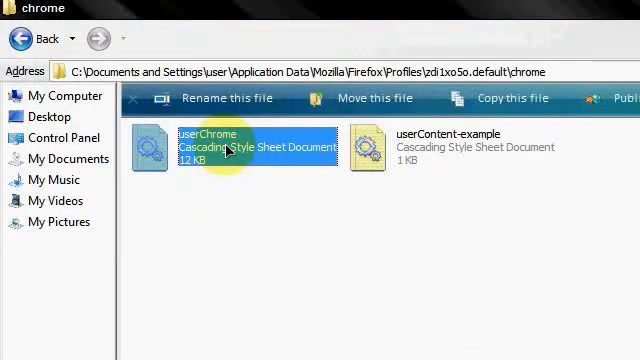
- Open userChrome.css in Notepad and select all its existing example text
double_click(256, 148)
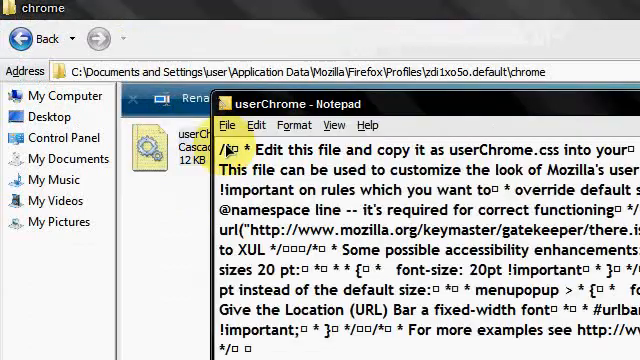
key("ctrl+a")
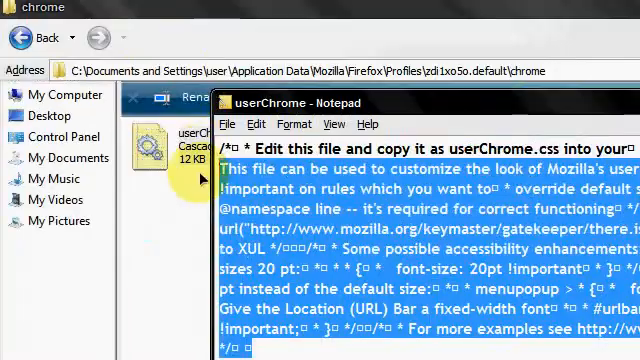